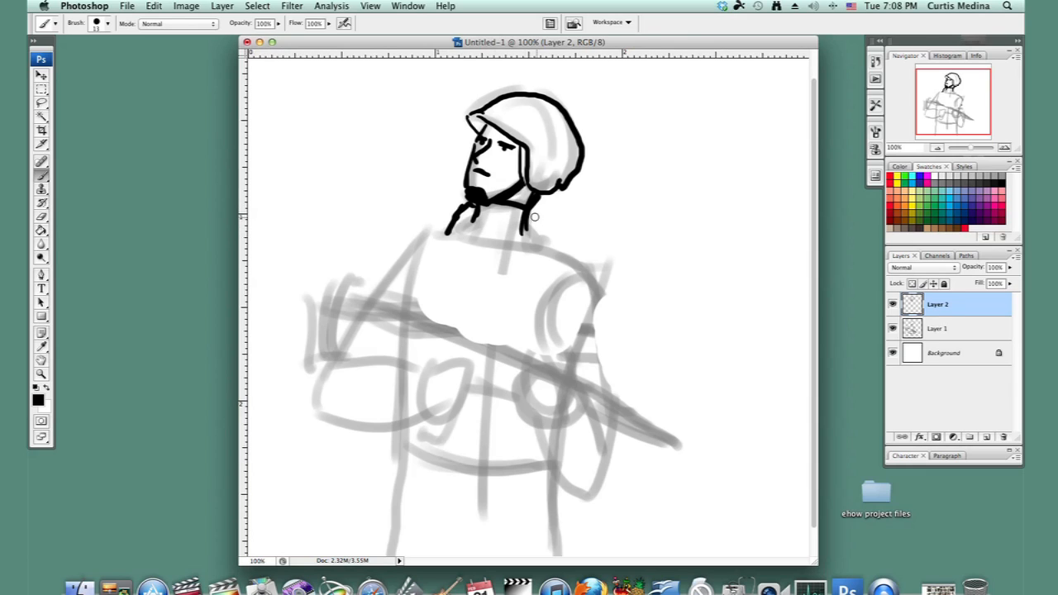
Ink the collar, the right shoulder with its sleeve patch, and the chest pocket flap
left_click_drag(530, 217, 535, 254)
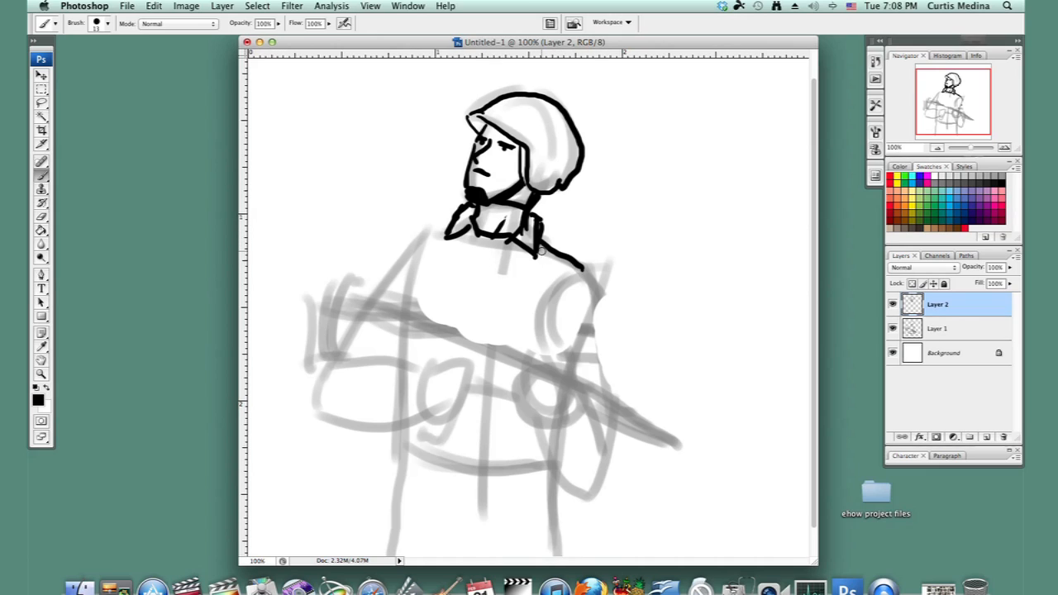
left_click_drag(529, 252, 580, 285)
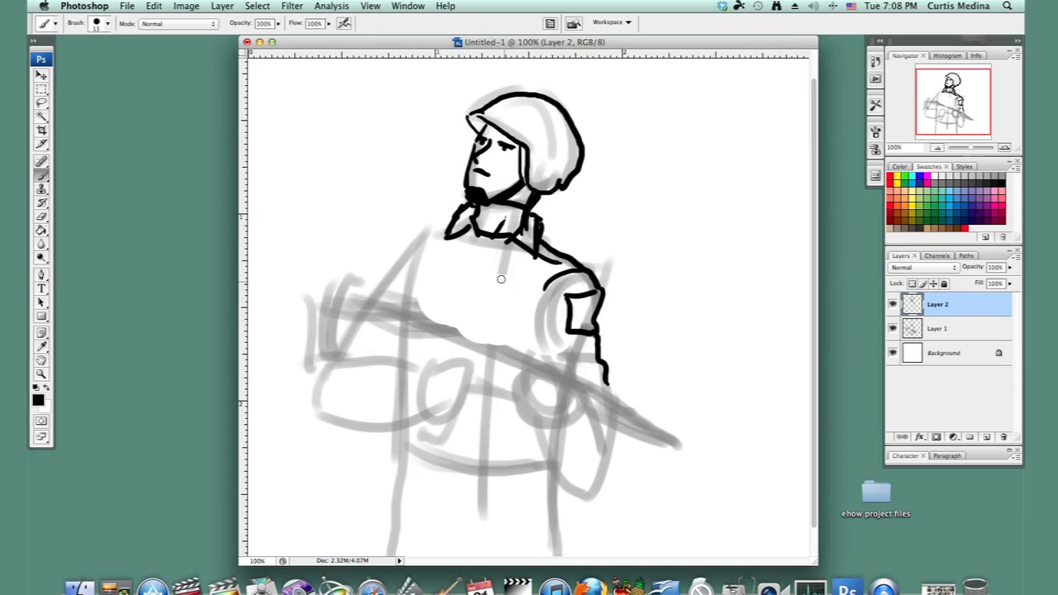
left_click_drag(496, 285, 534, 297)
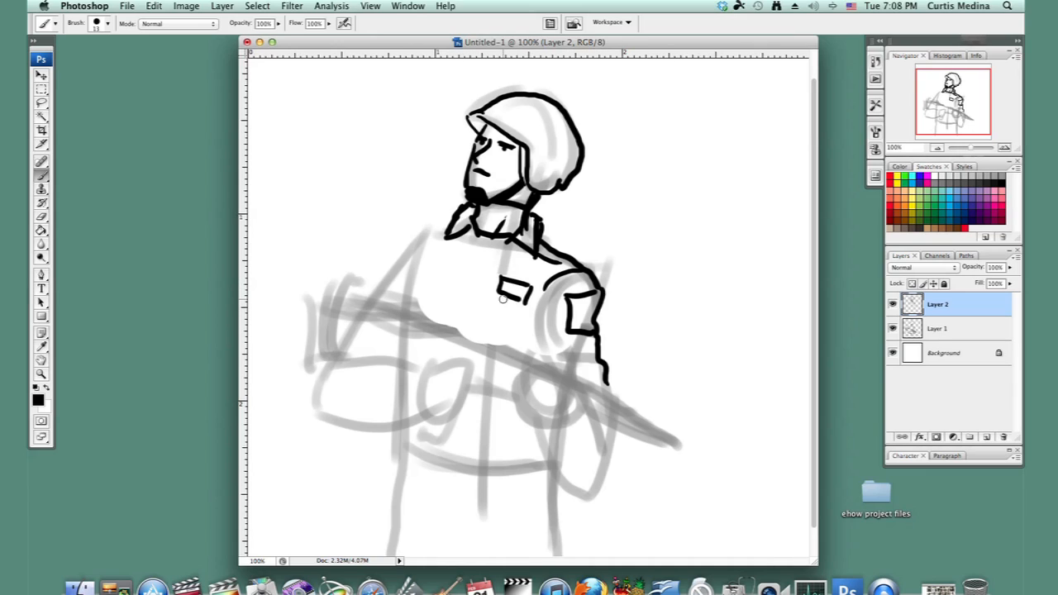
mouse_move(490, 250)
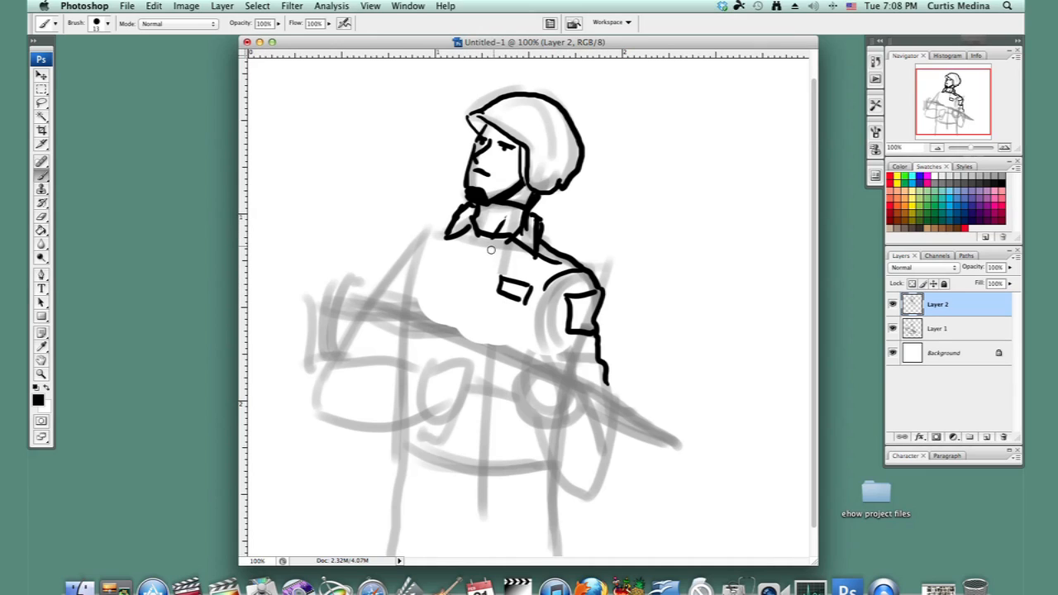
Ink the shirt-front buttons, the left shoulder outline and the chest lanyard
left_click_drag(478, 252, 478, 327)
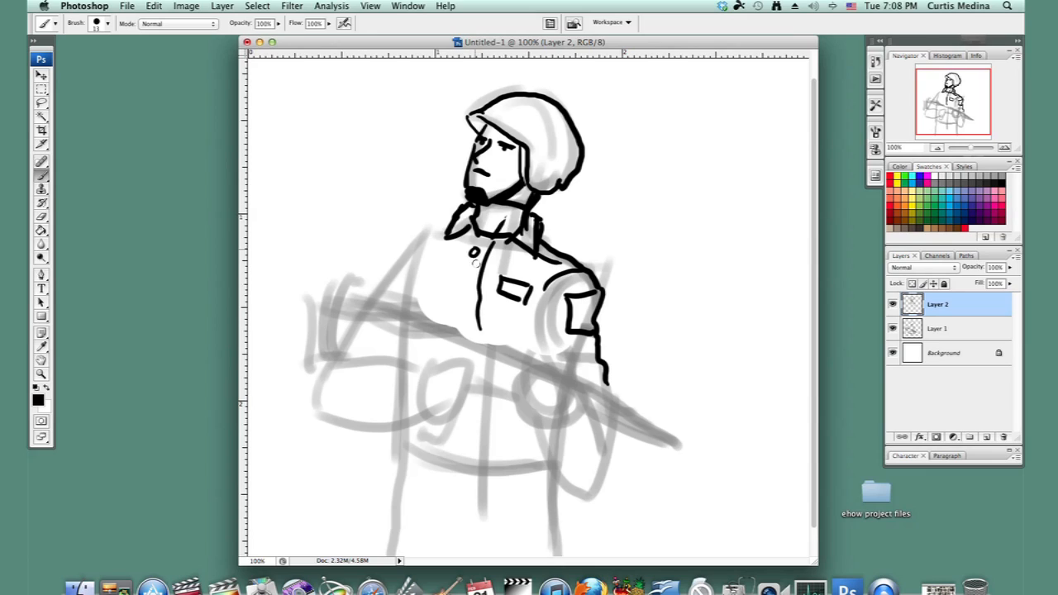
left_click(469, 281)
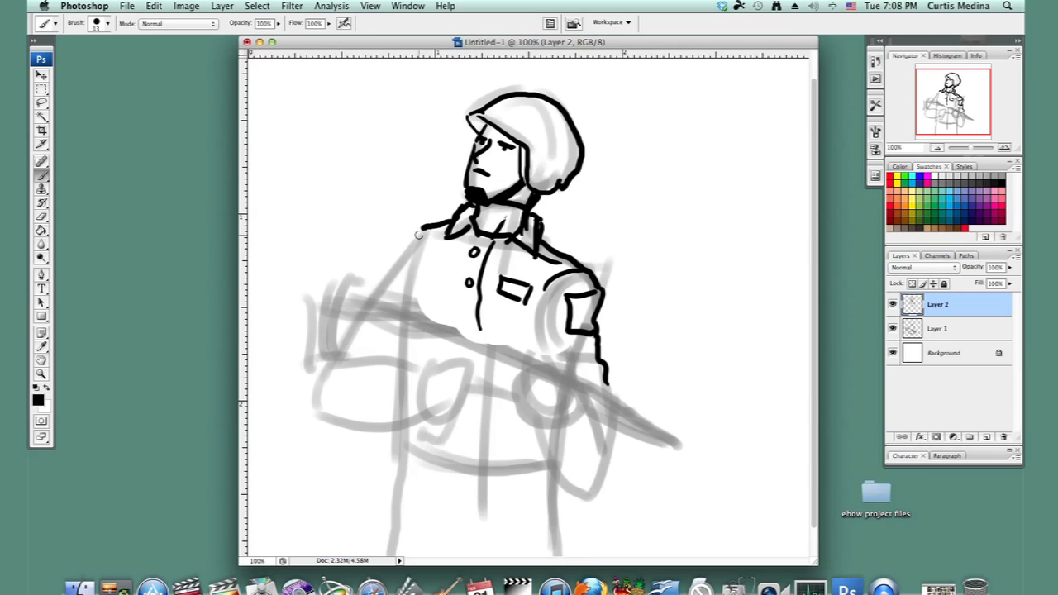
left_click_drag(420, 231, 379, 298)
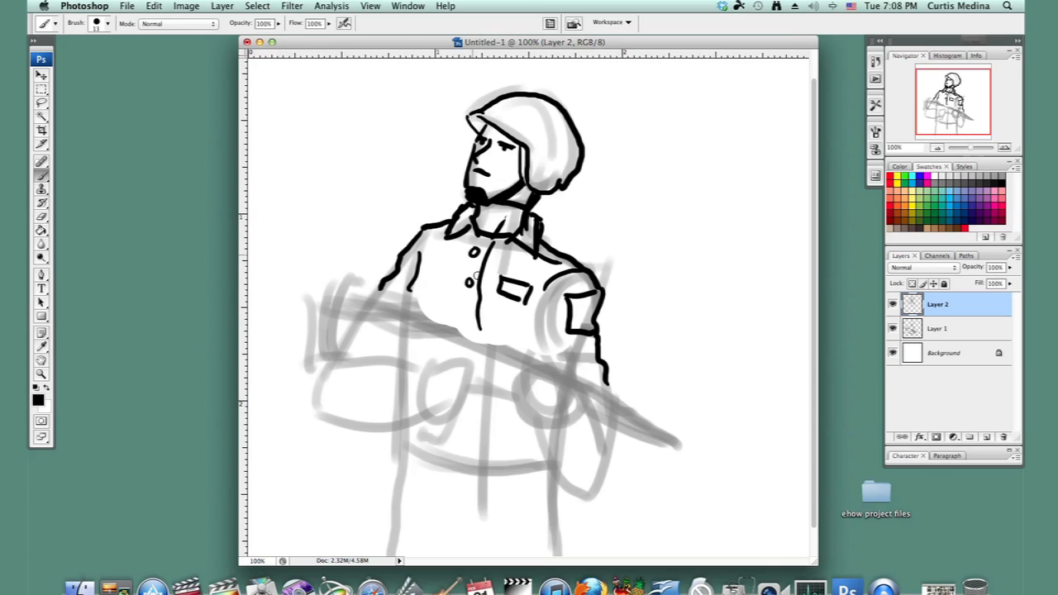
left_click_drag(480, 232, 476, 289)
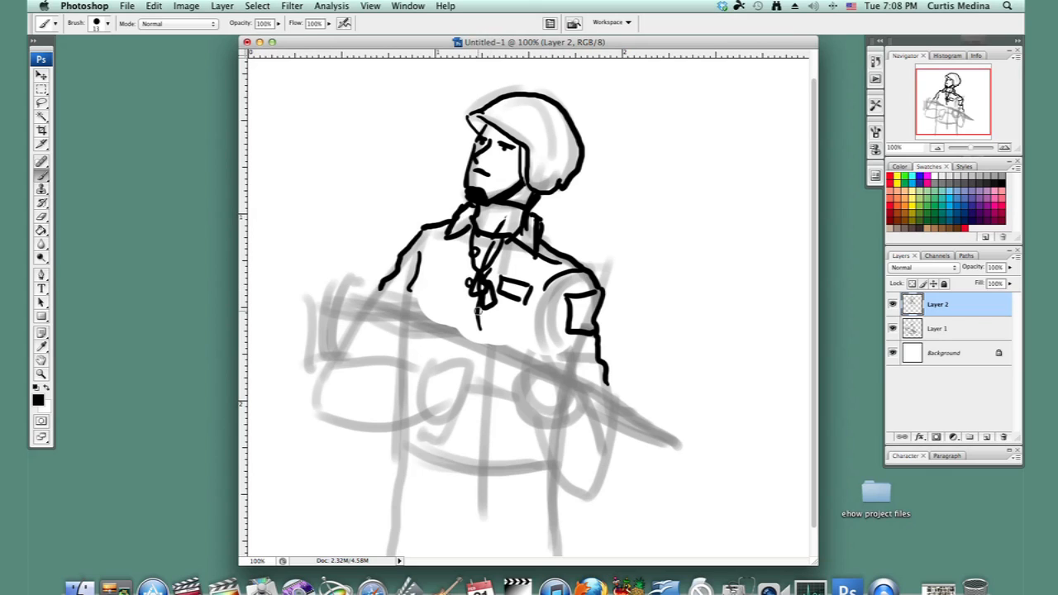
Outline the left arm's back and upper edges, plus chest contour and sleeve folds
left_click_drag(337, 285, 329, 356)
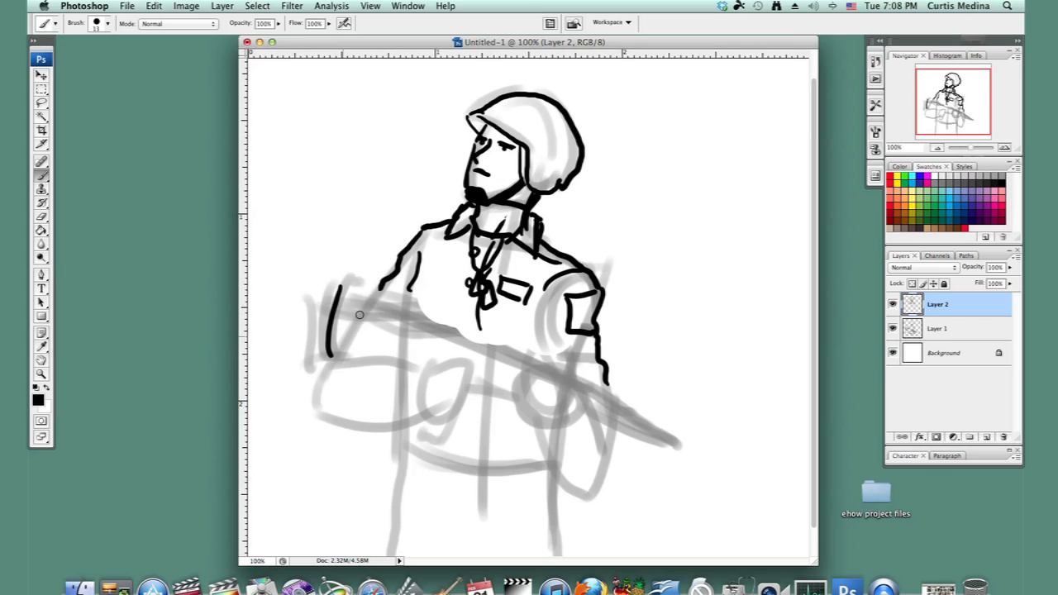
left_click_drag(337, 288, 425, 326)
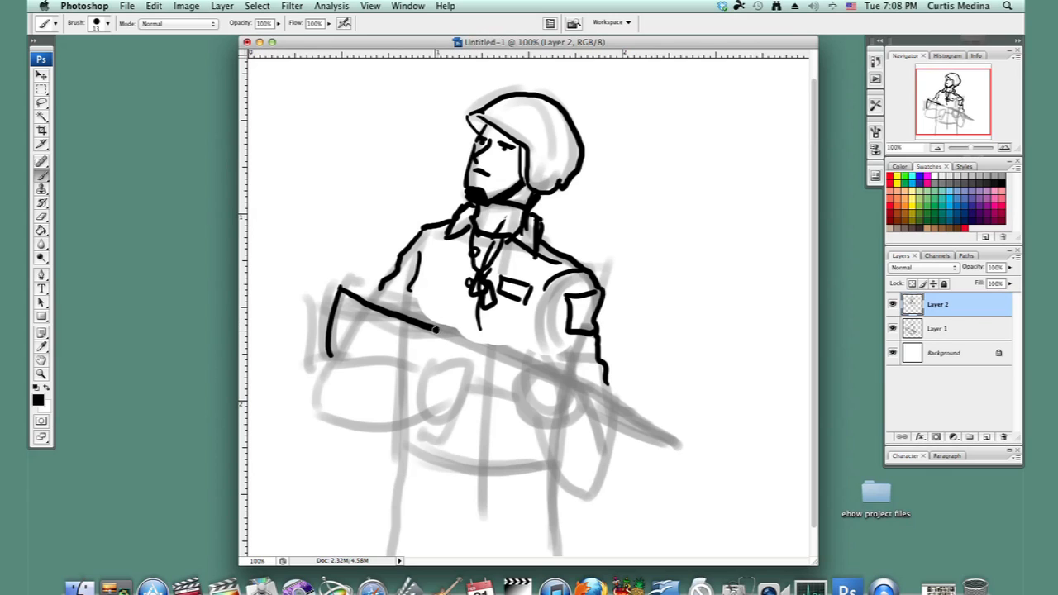
left_click_drag(434, 331, 504, 339)
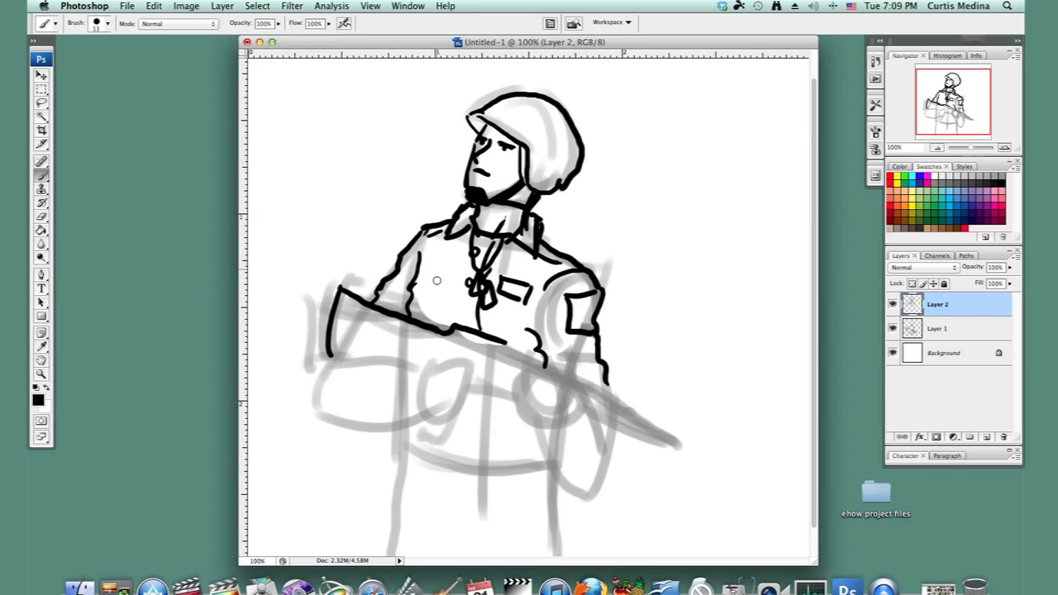
mouse_move(320, 406)
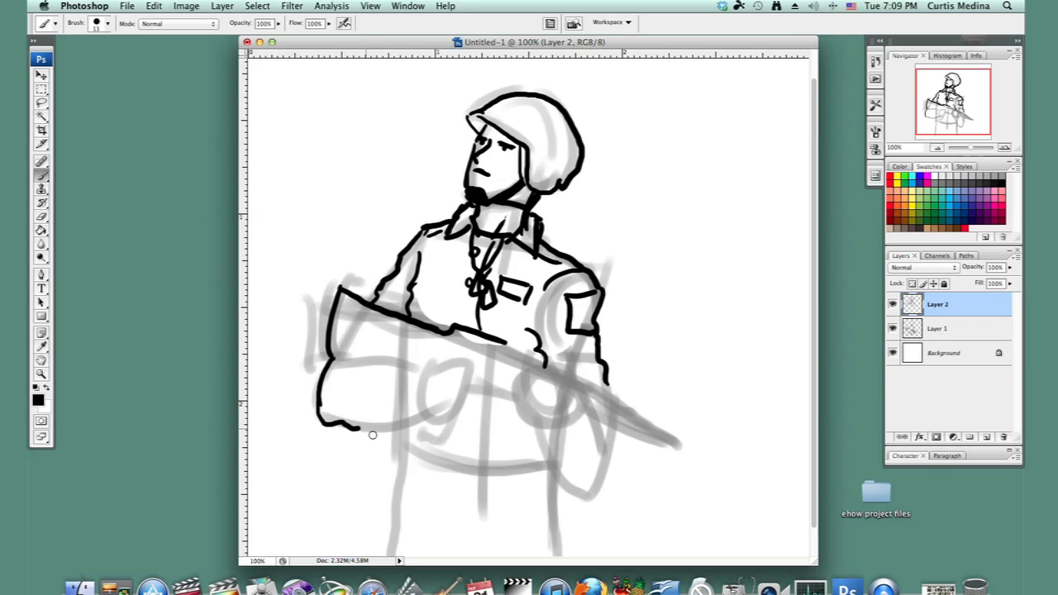
Ink the forearm top, the cuff and the fist gripping the rifle stock
left_click_drag(348, 357, 406, 430)
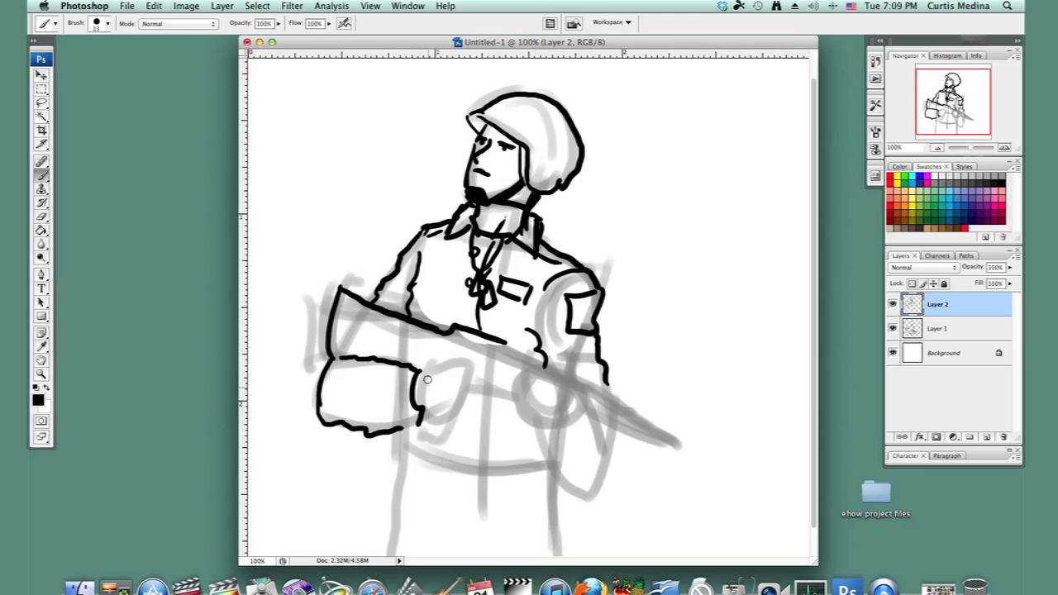
left_click_drag(428, 379, 442, 372)
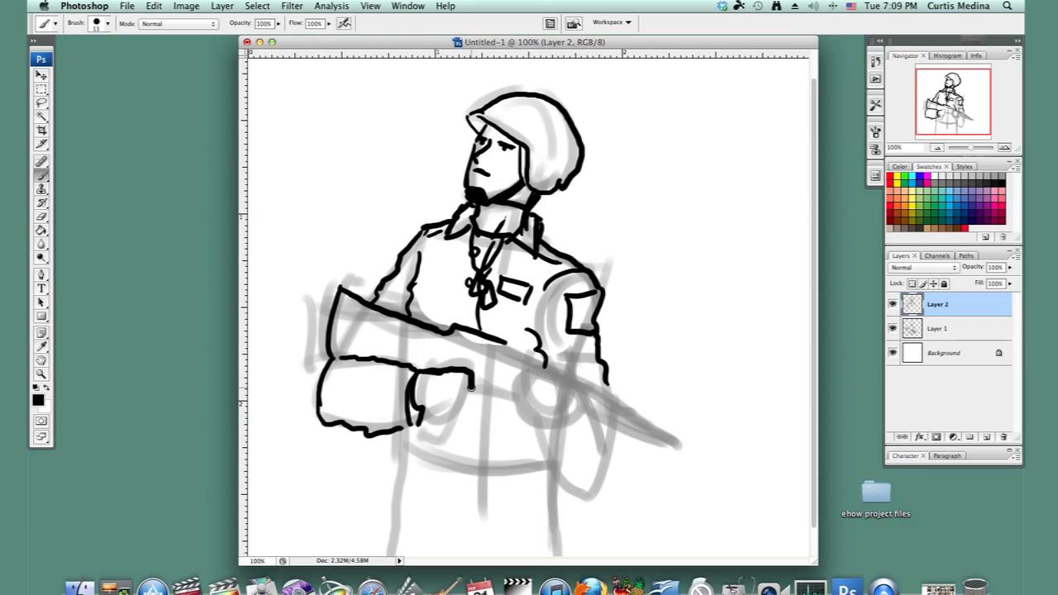
left_click_drag(471, 389, 425, 434)
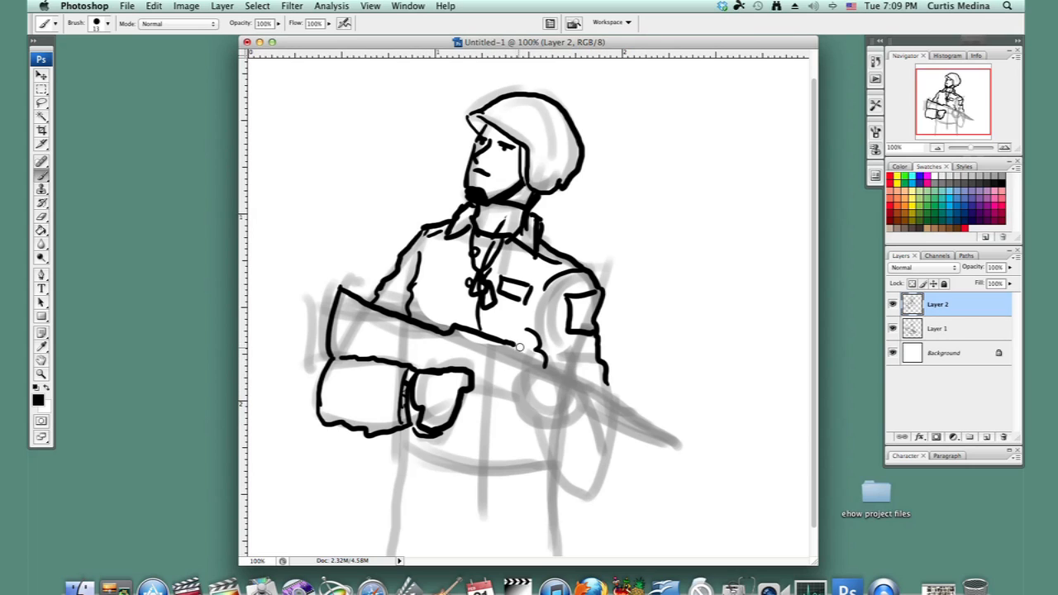
Ink the rifle sight, trigger-hand fingers, rifle body, magazine, barrel and muzzle
left_click_drag(519, 346, 525, 355)
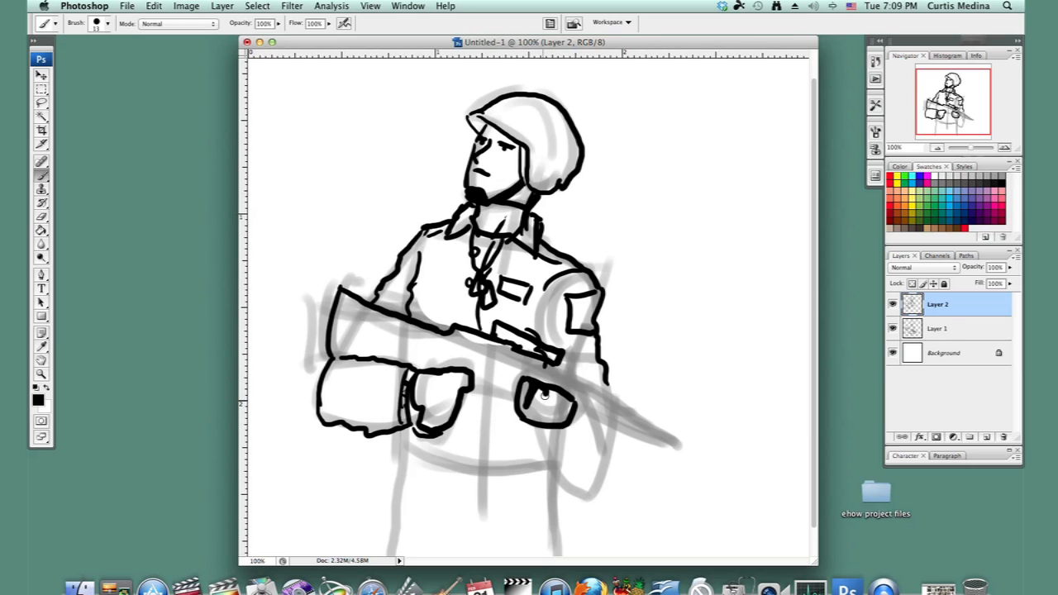
left_click_drag(529, 393, 562, 413)
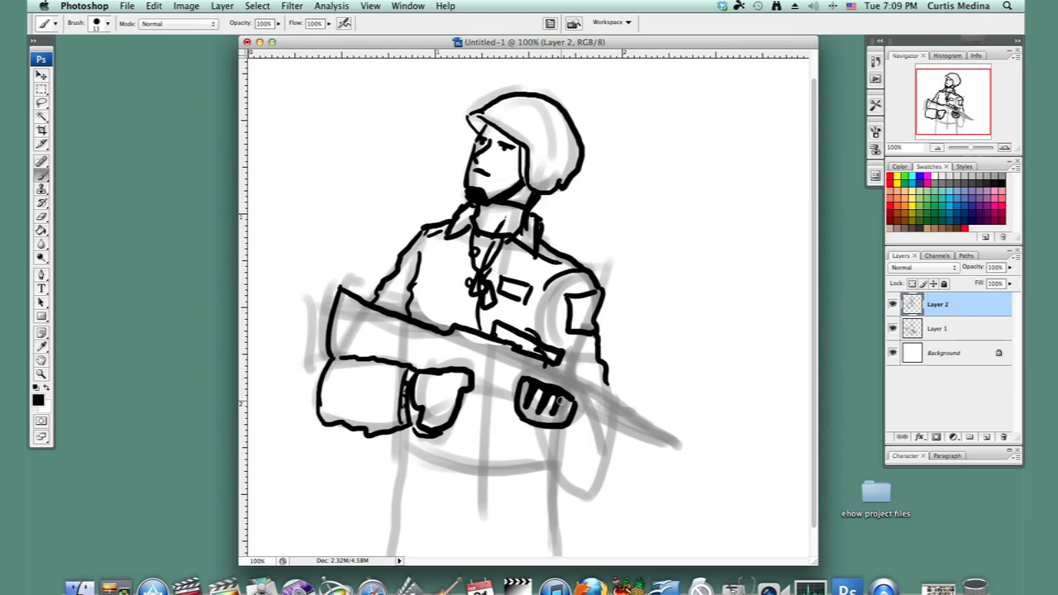
left_click_drag(550, 367, 612, 400)
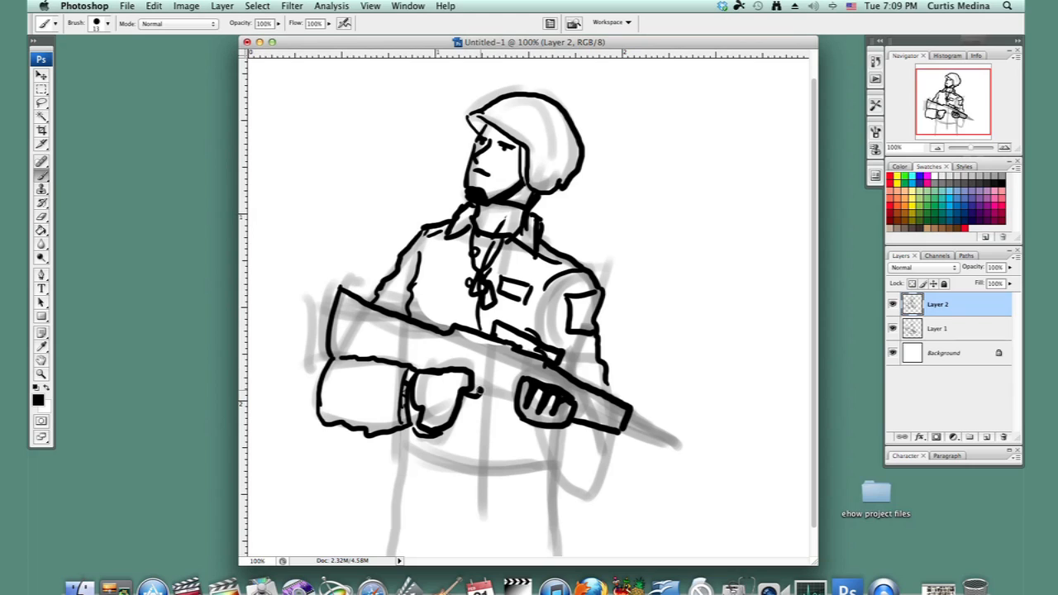
left_click_drag(482, 390, 518, 438)
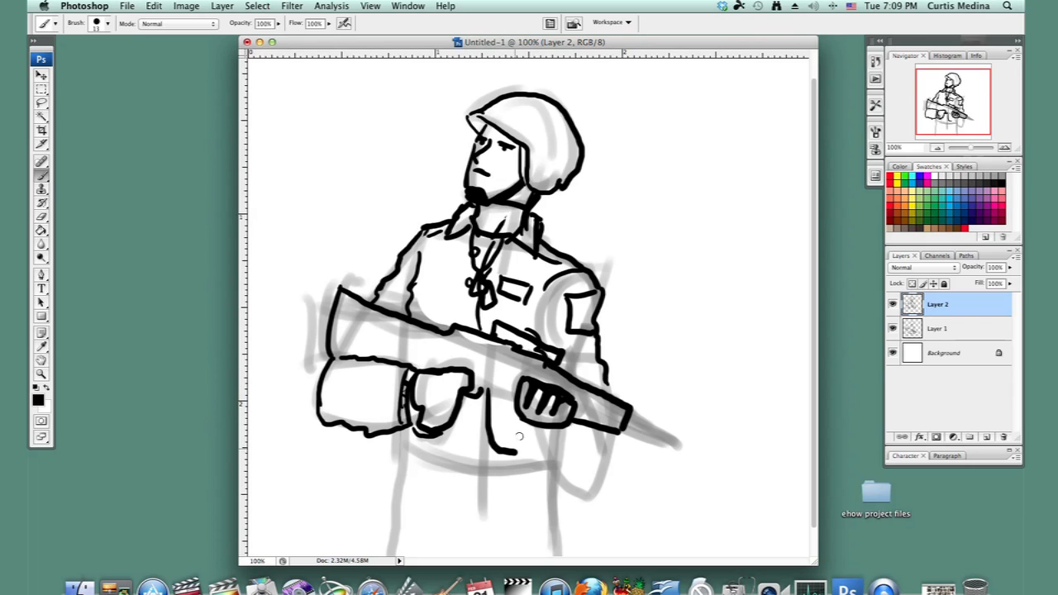
left_click_drag(496, 450, 517, 405)
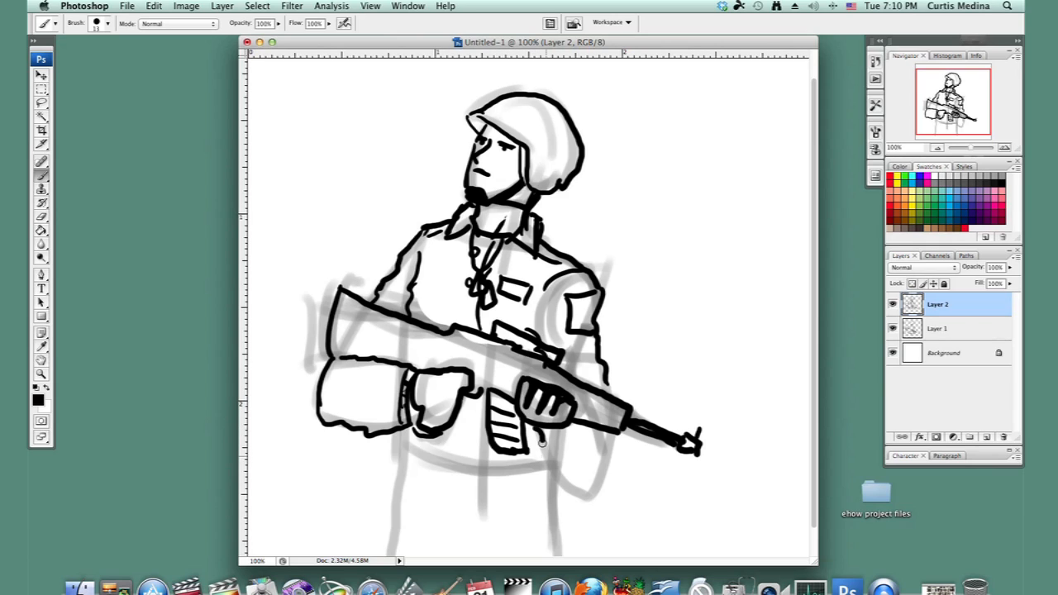
Ink the jacket's lower edge, both torso sides, the belt and the leg tops
left_click_drag(538, 446, 579, 496)
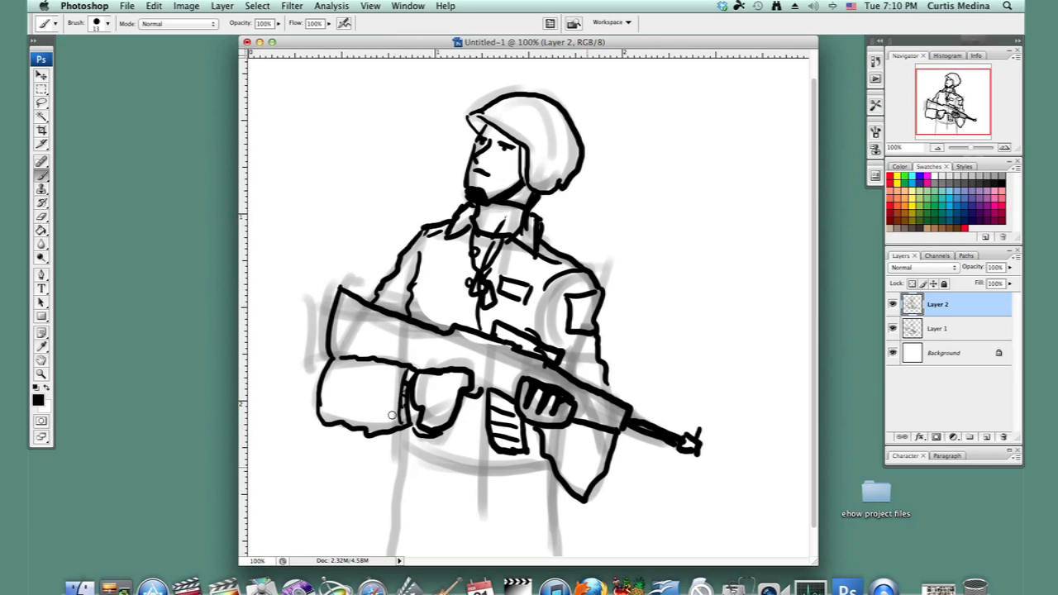
left_click_drag(393, 418, 401, 472)
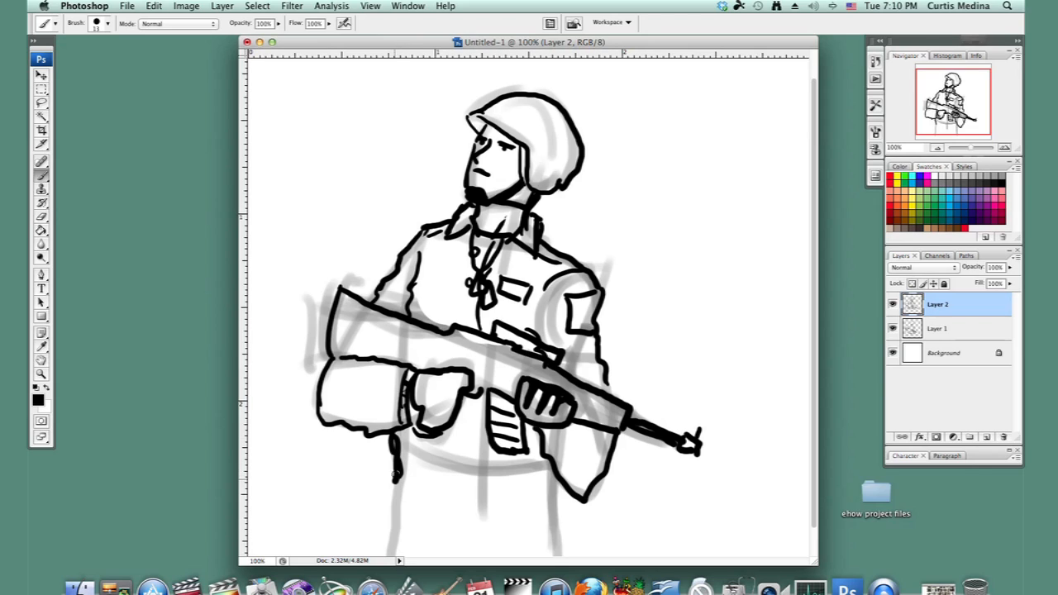
left_click_drag(392, 471, 383, 546)
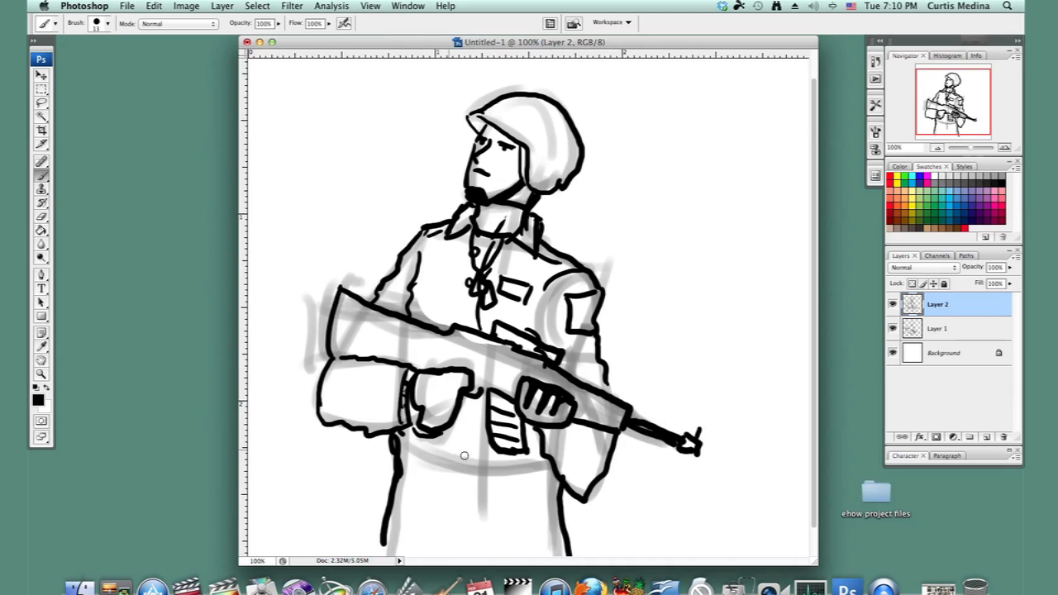
left_click_drag(405, 436, 550, 461)
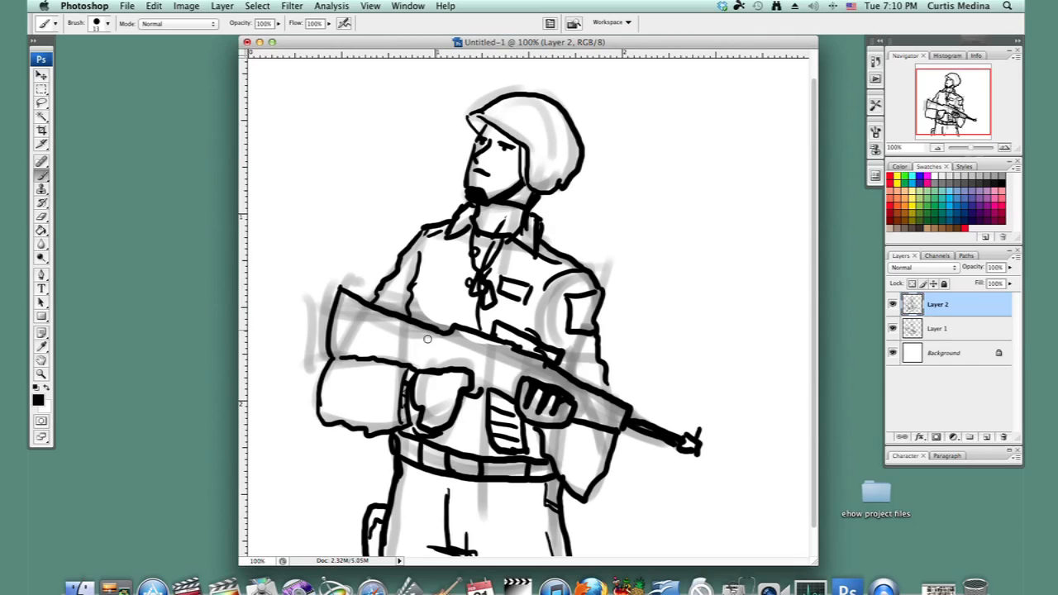
mouse_move(338, 349)
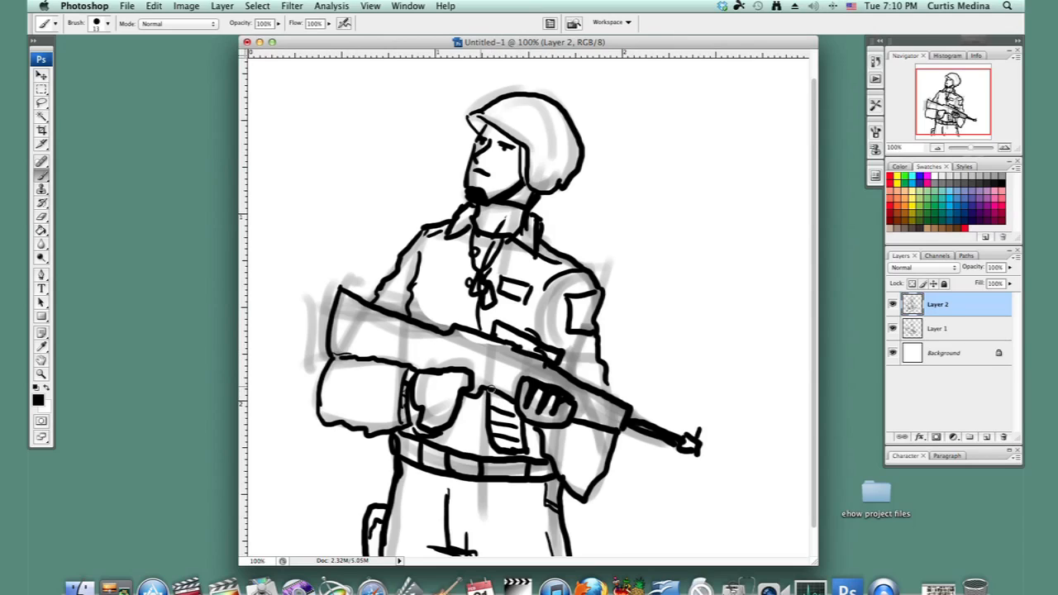
mouse_move(594, 403)
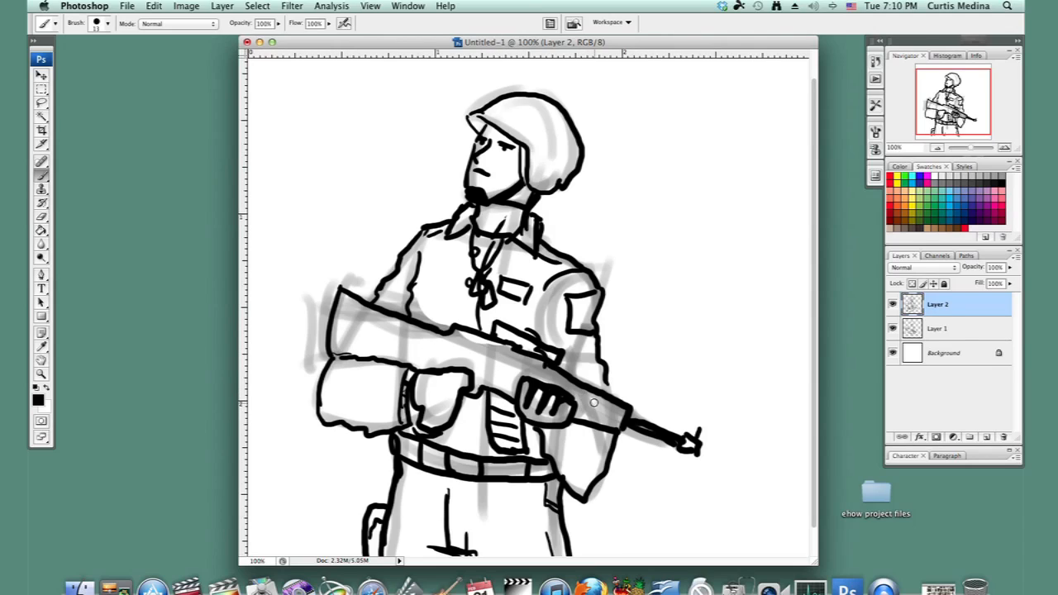
Paint ribbed lines across the rifle handguard beyond the trigger hand
left_click_drag(579, 389, 612, 421)
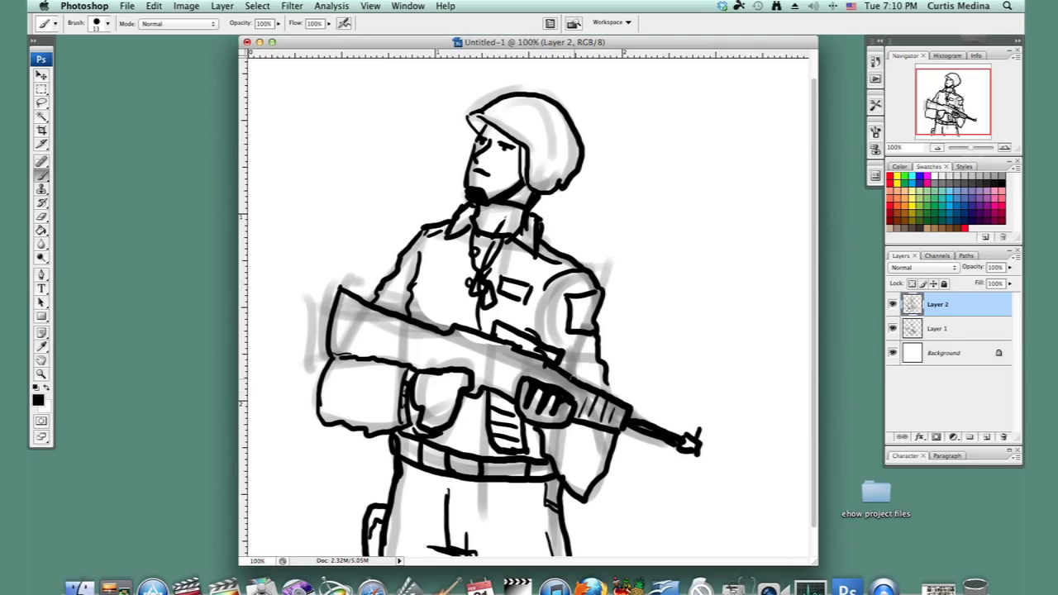